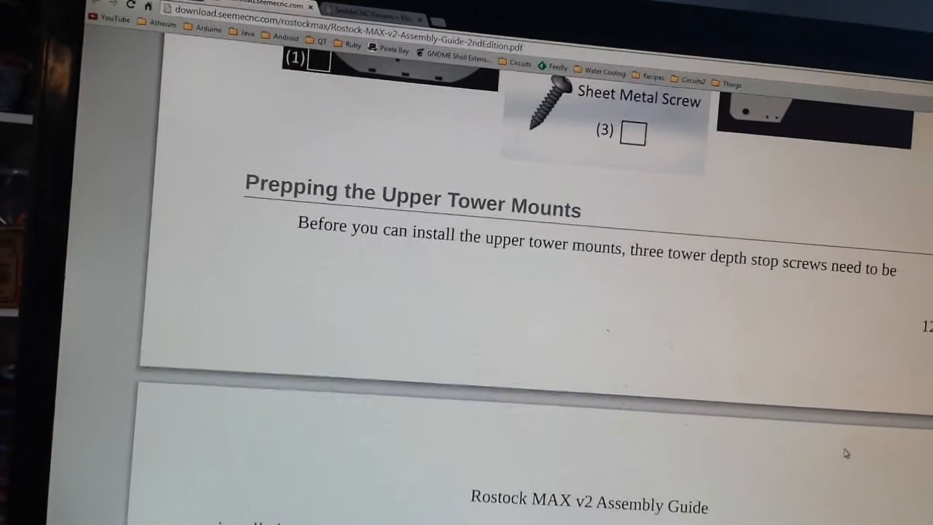
pyautogui.scroll(-3)
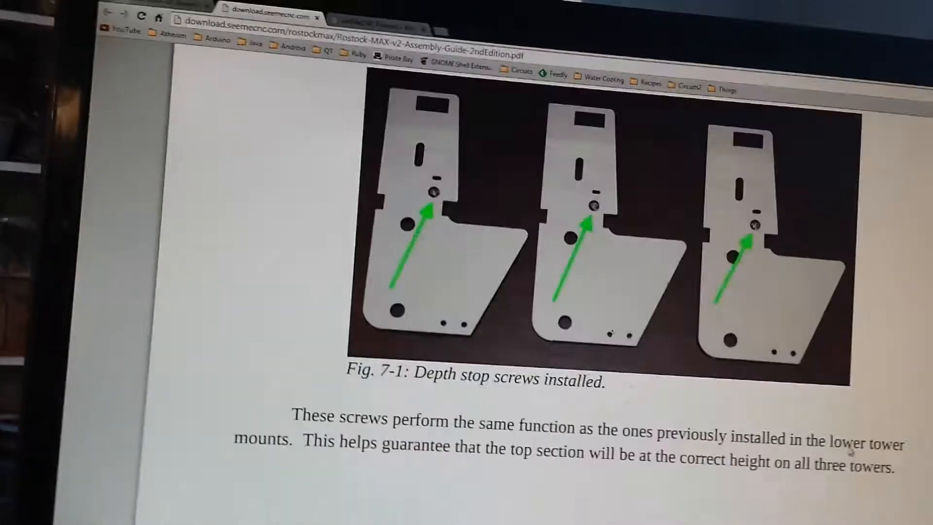
pyautogui.scroll(-3)
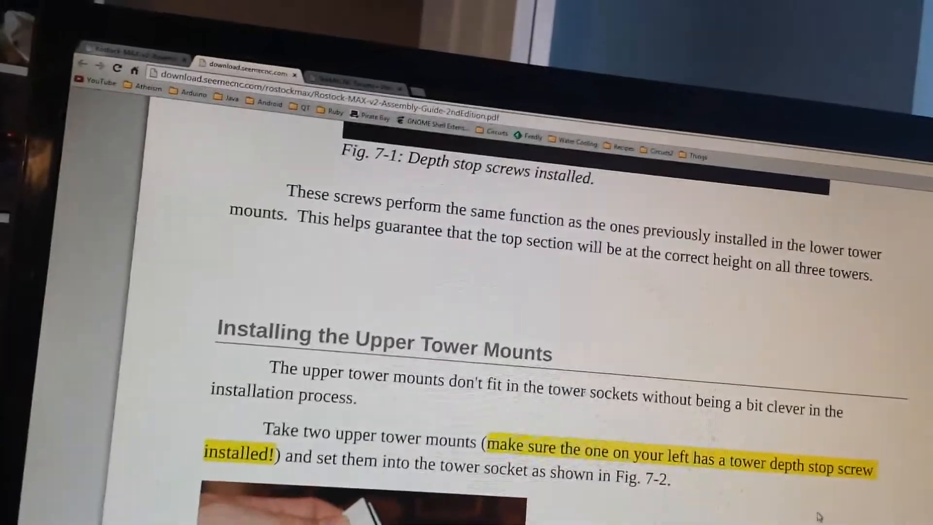